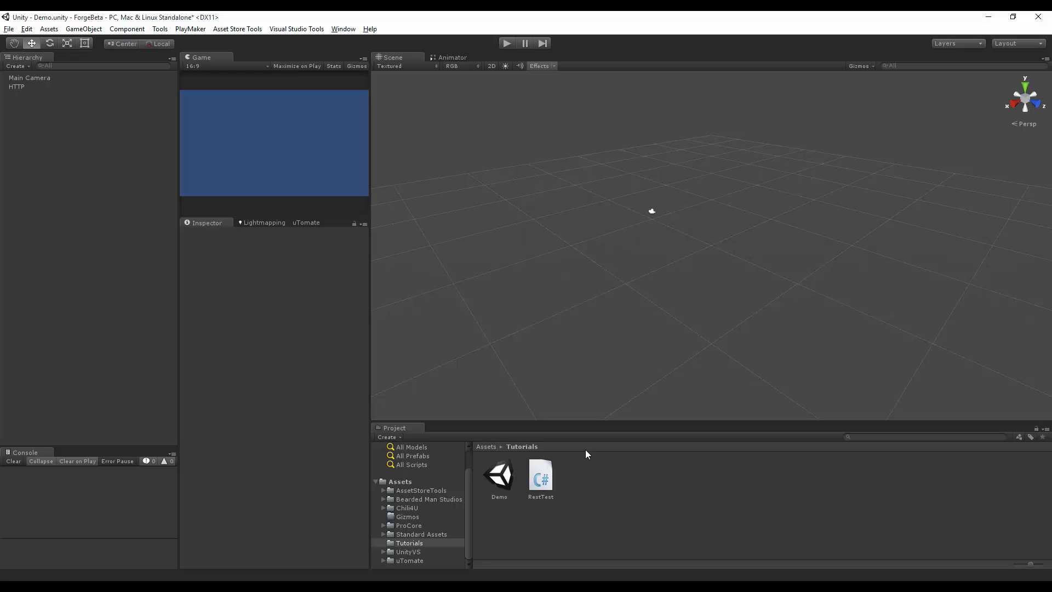
# - Select the HTTP GameObject to show its Transform and attached Rest Test script
pyautogui.click(17, 86)
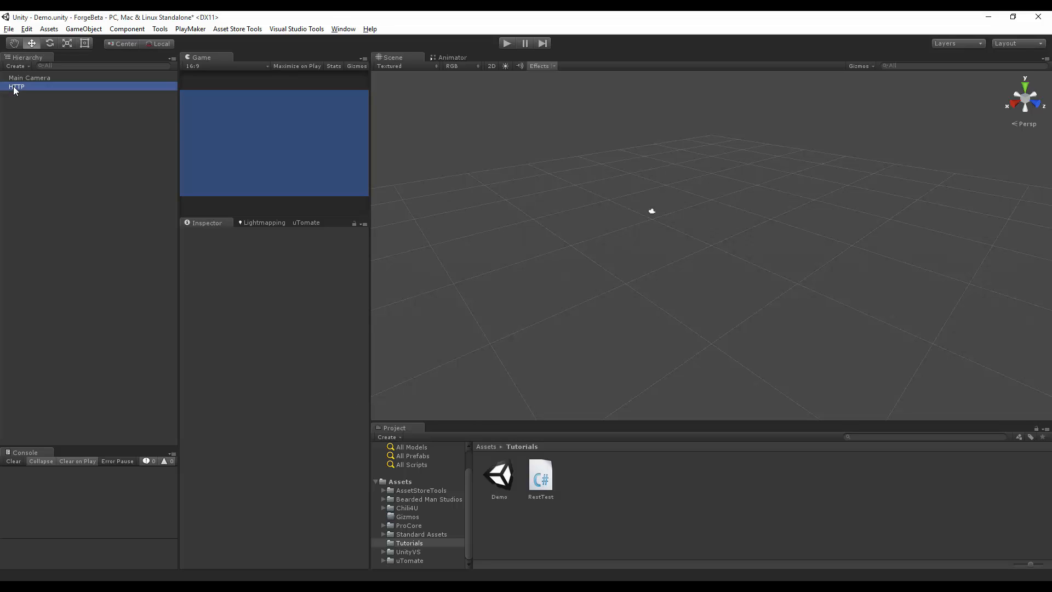
pyautogui.click(17, 86)
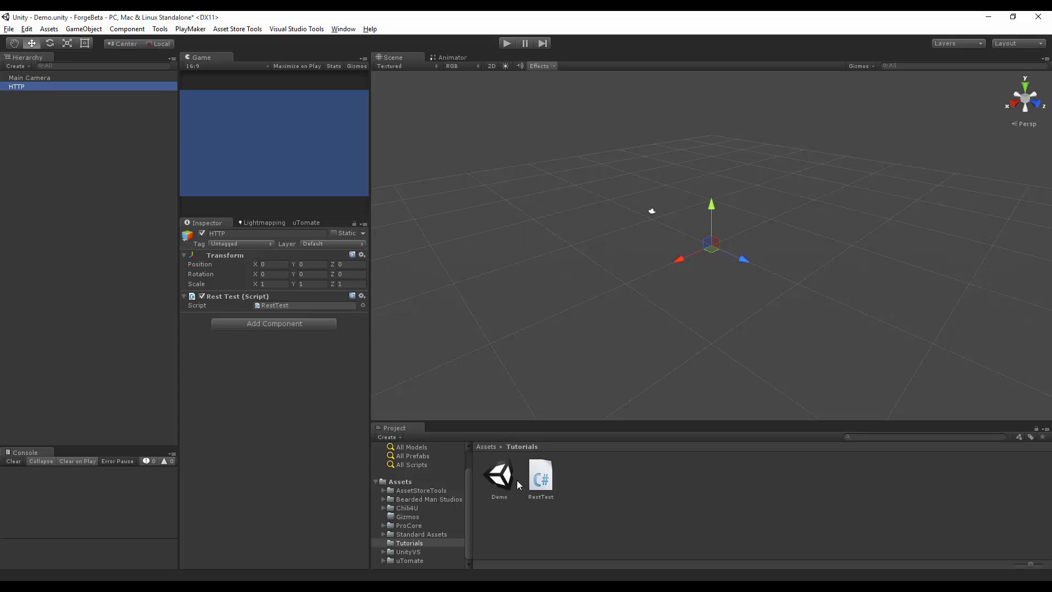
# - Preview the RestTest script's source, which calls HTTP Get on google.com on Space
pyautogui.doubleClick(541, 477)
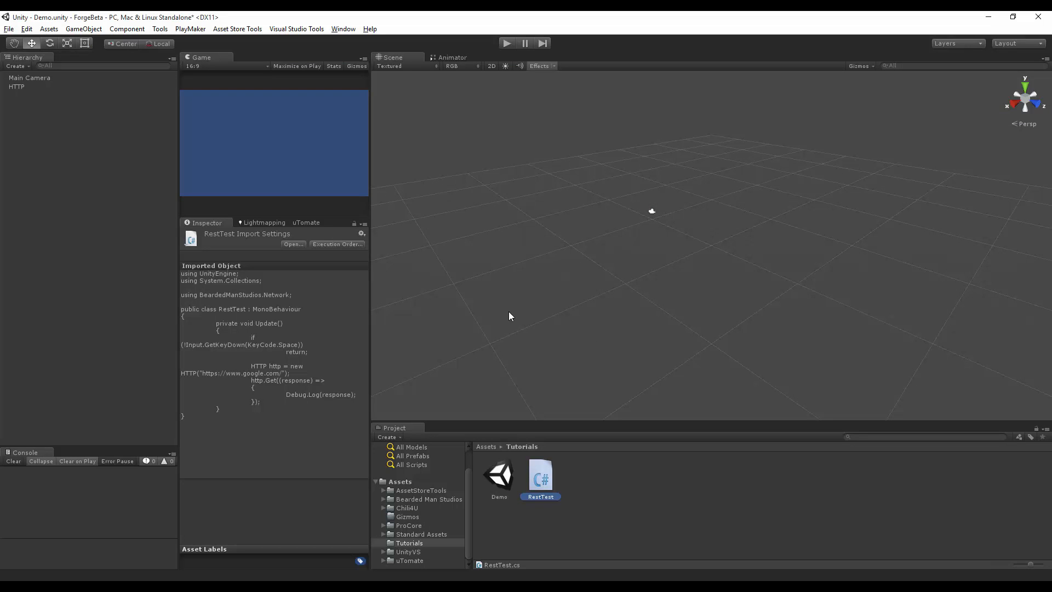
pyautogui.moveTo(510, 34)
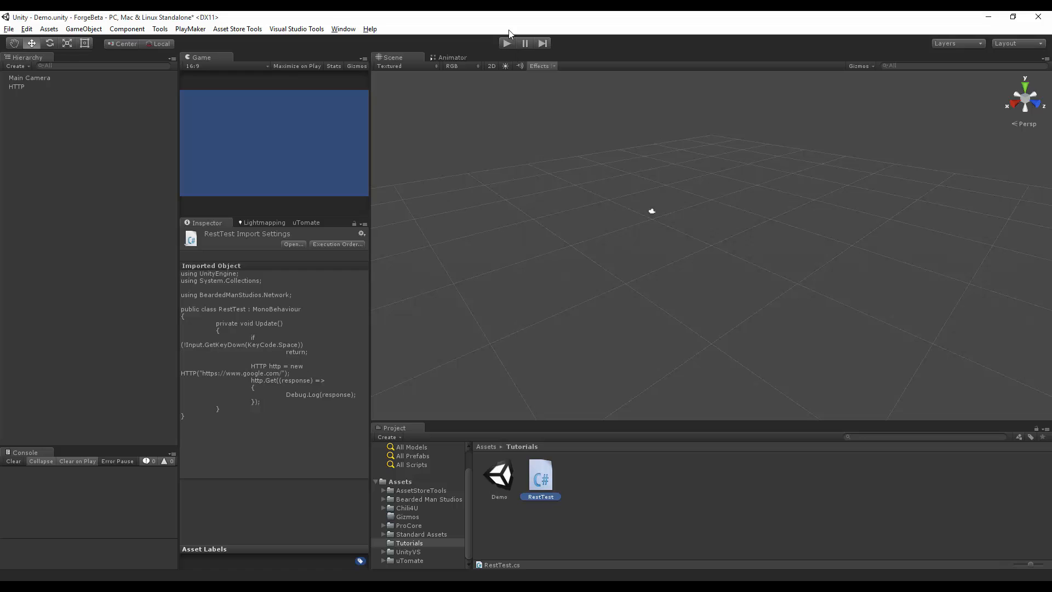
pyautogui.moveTo(504, 47)
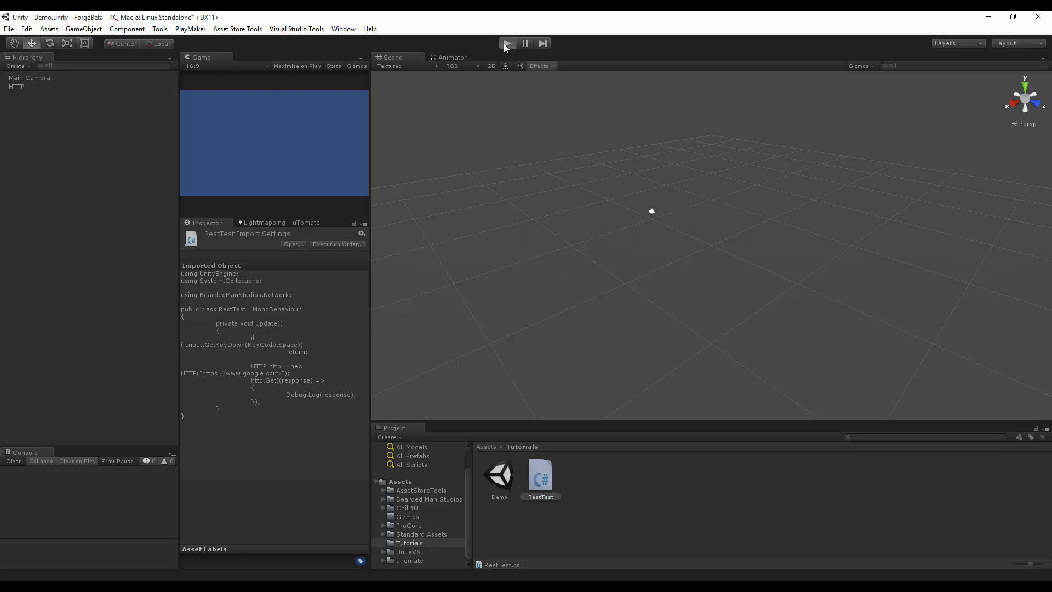
# - Run the scene and trigger the request so the console logs google.com's HTML response
pyautogui.click(506, 43)
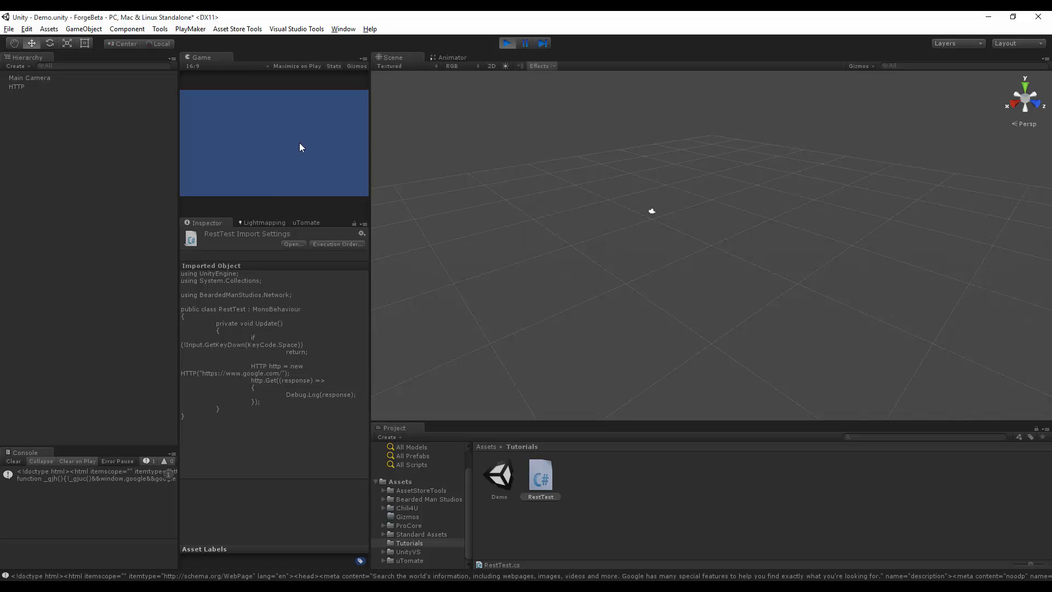
pyautogui.click(88, 475)
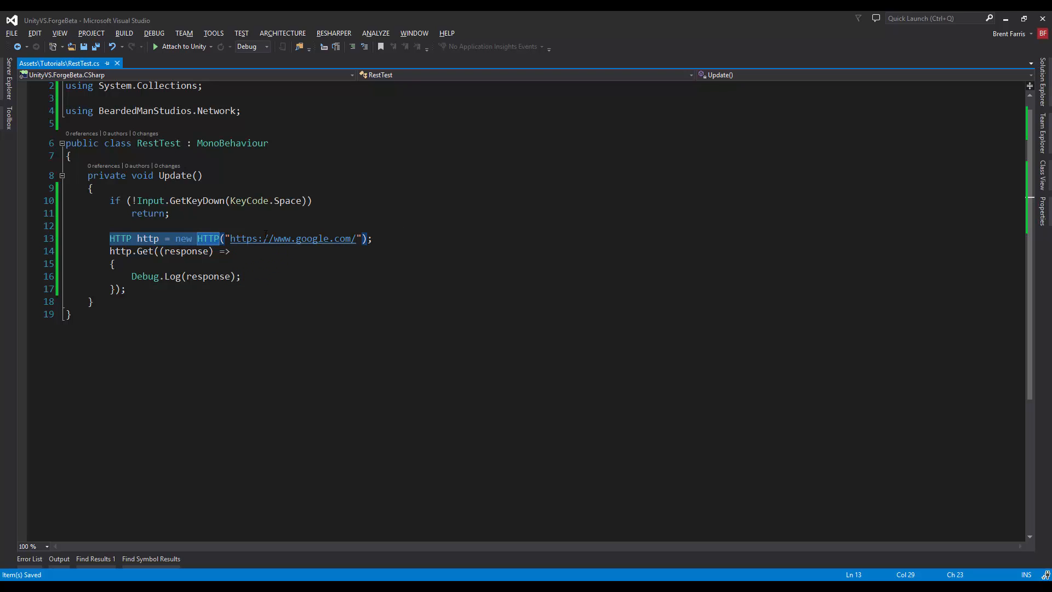
pyautogui.moveTo(291, 238)
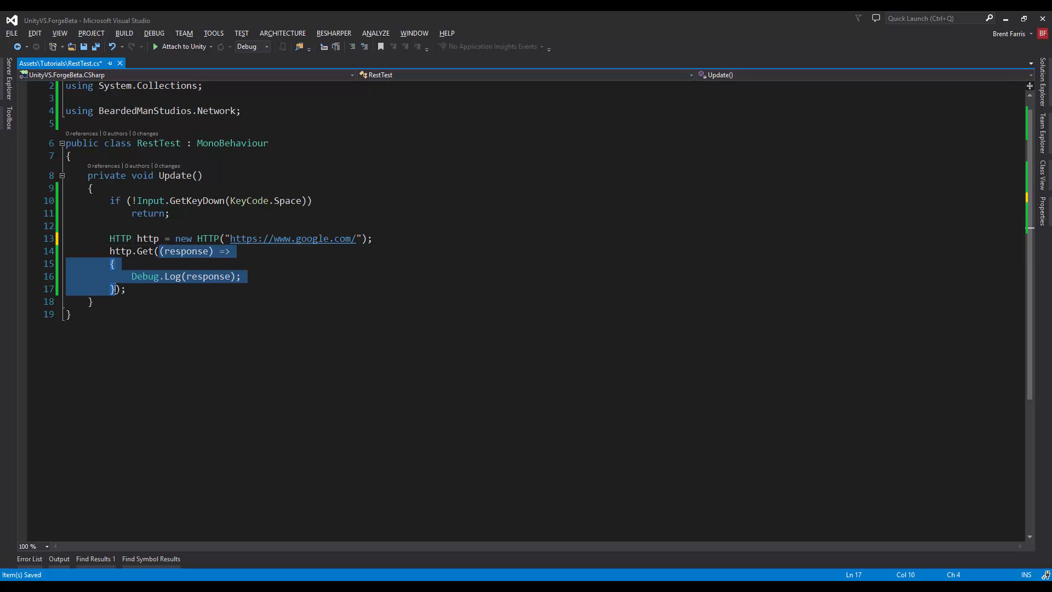
# - Place the caret after the callback's closing brace in the http.Get call
pyautogui.click(151, 329)
pyautogui.write(', ')
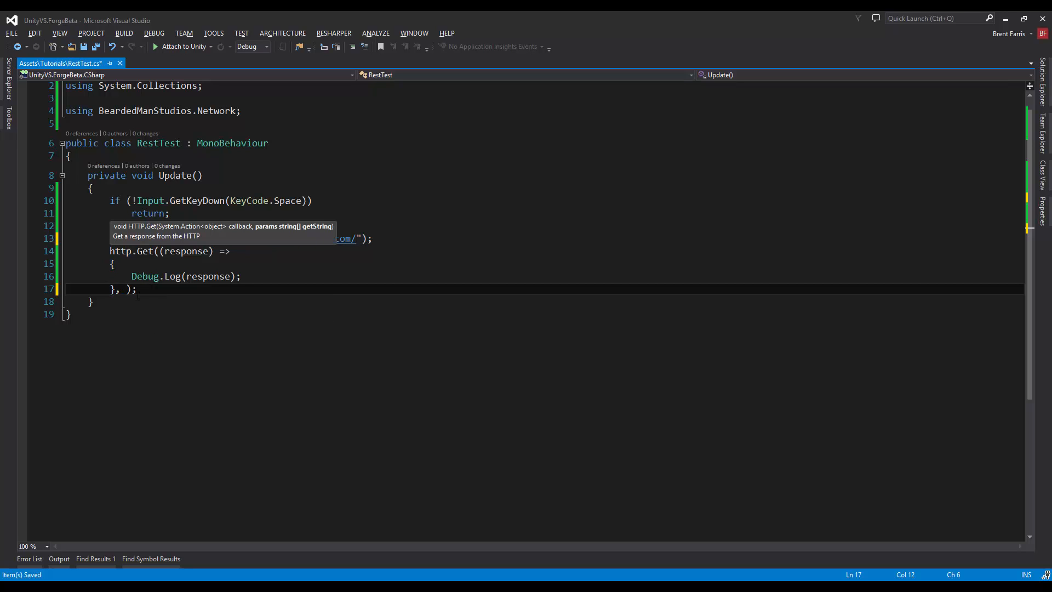
pyautogui.moveTo(316, 236)
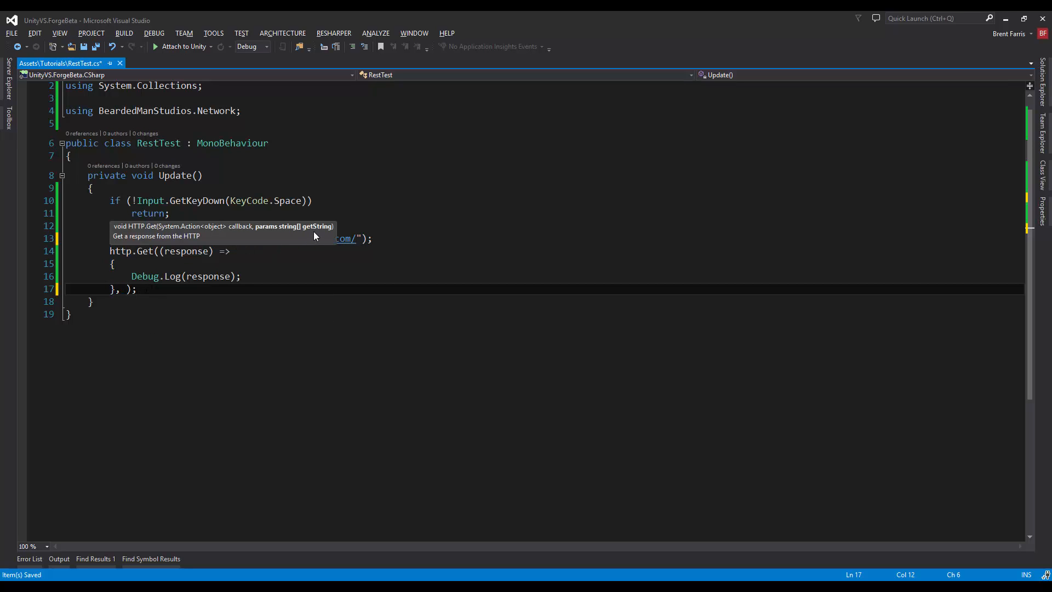
pyautogui.moveTo(304, 242)
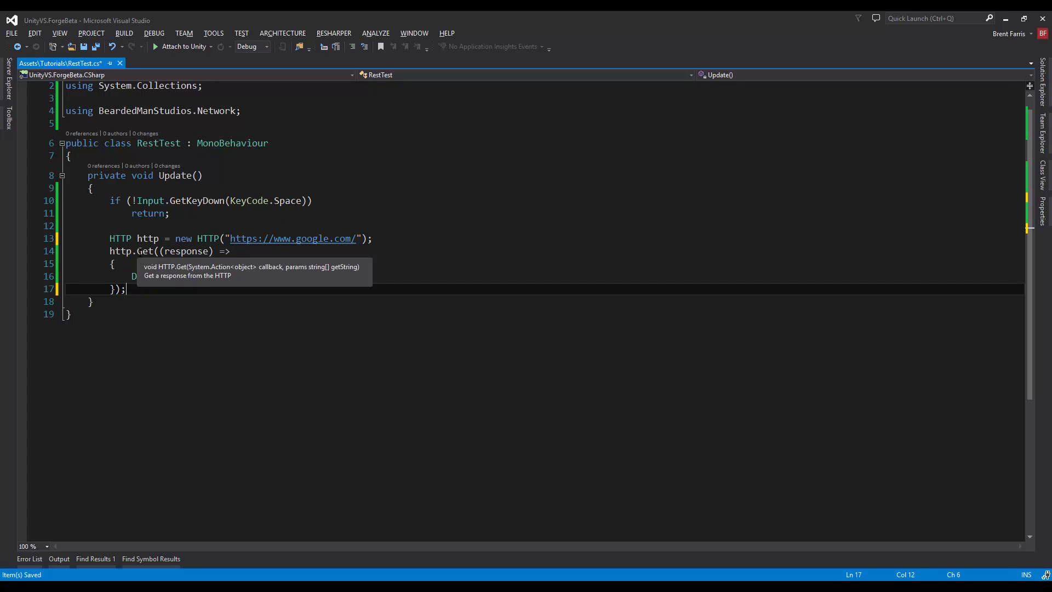
# - Pass a second argument new string[] { "watch=10", "hat=cat" } to http.Get
pyautogui.write('Debug.Log(response);')
pyautogui.write(', ')
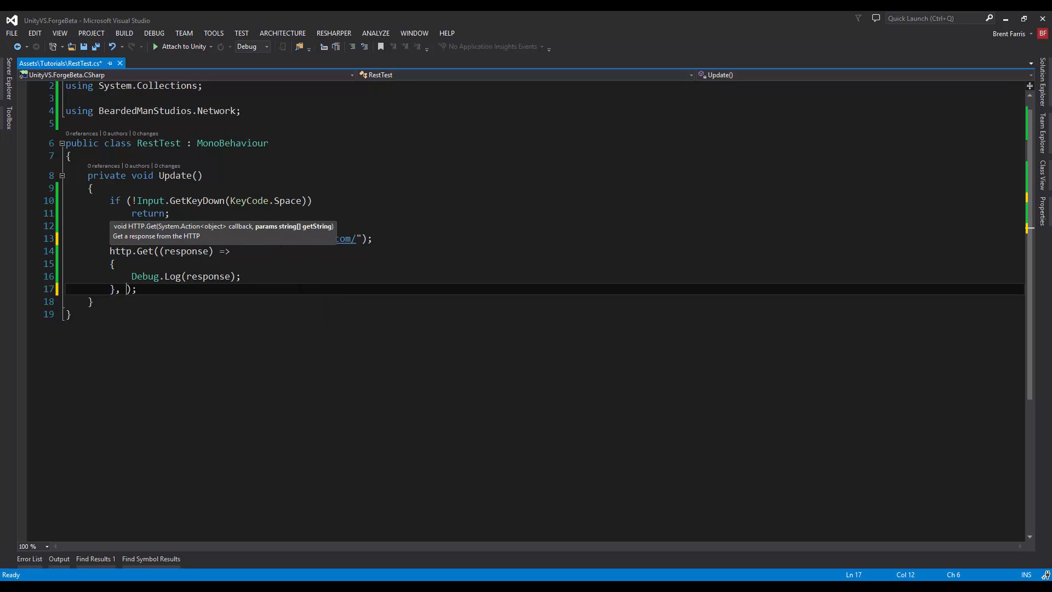
pyautogui.write('new string[] {')
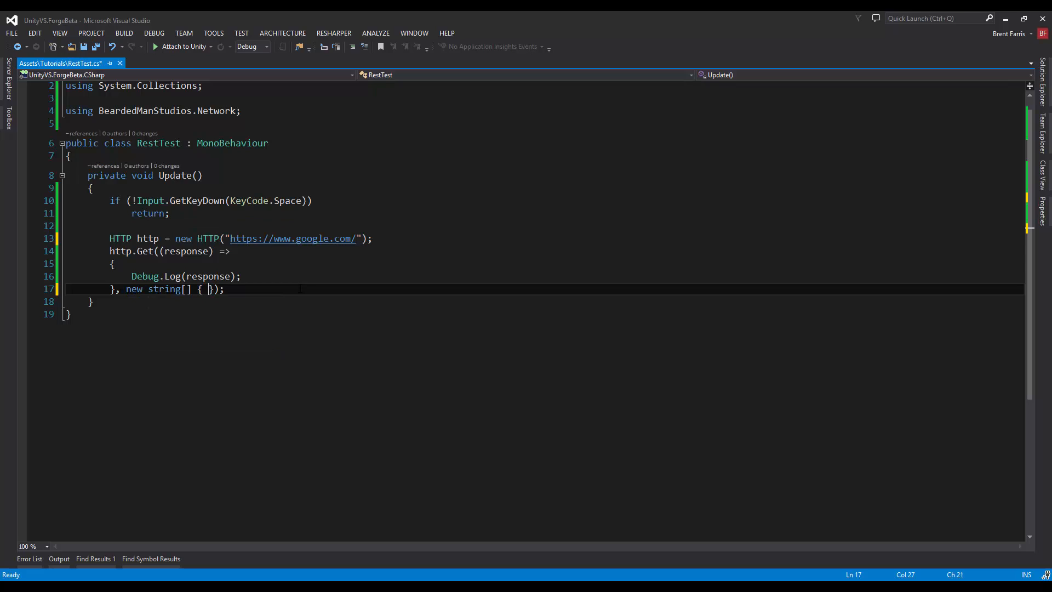
pyautogui.write('""')
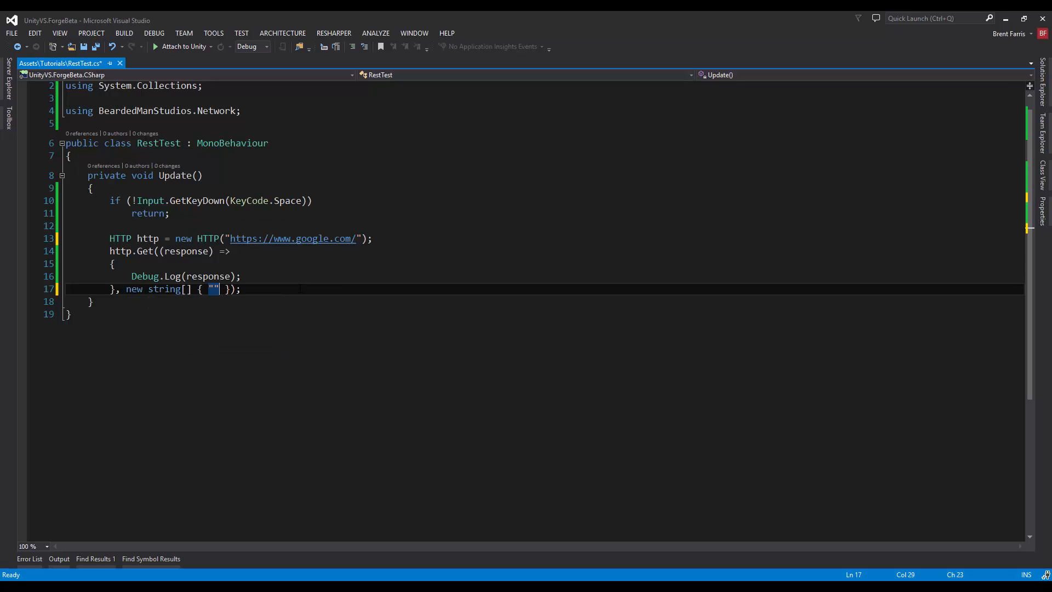
pyautogui.press('Left')
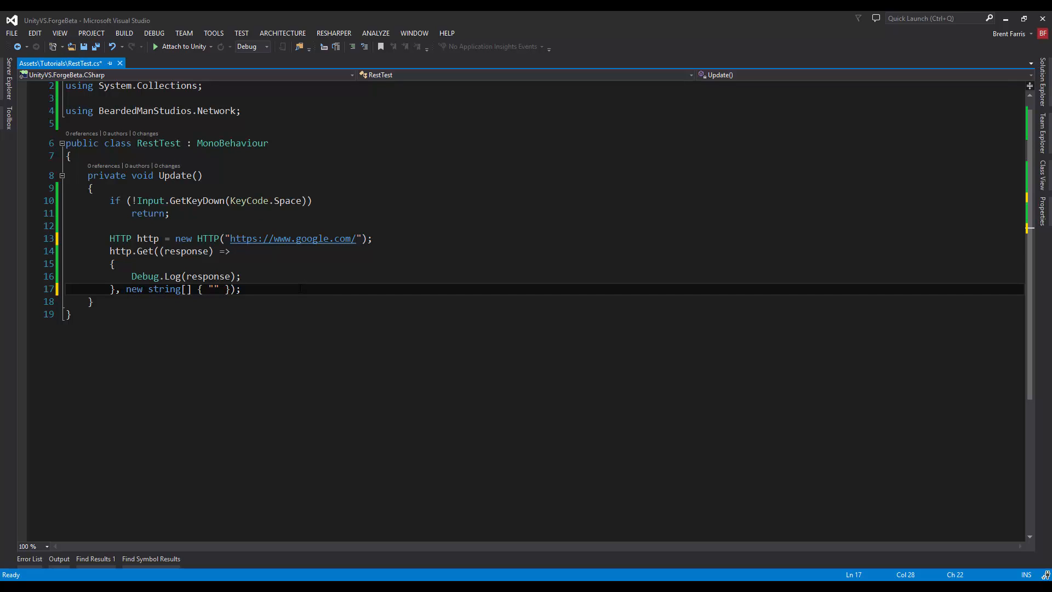
pyautogui.write('watch=')
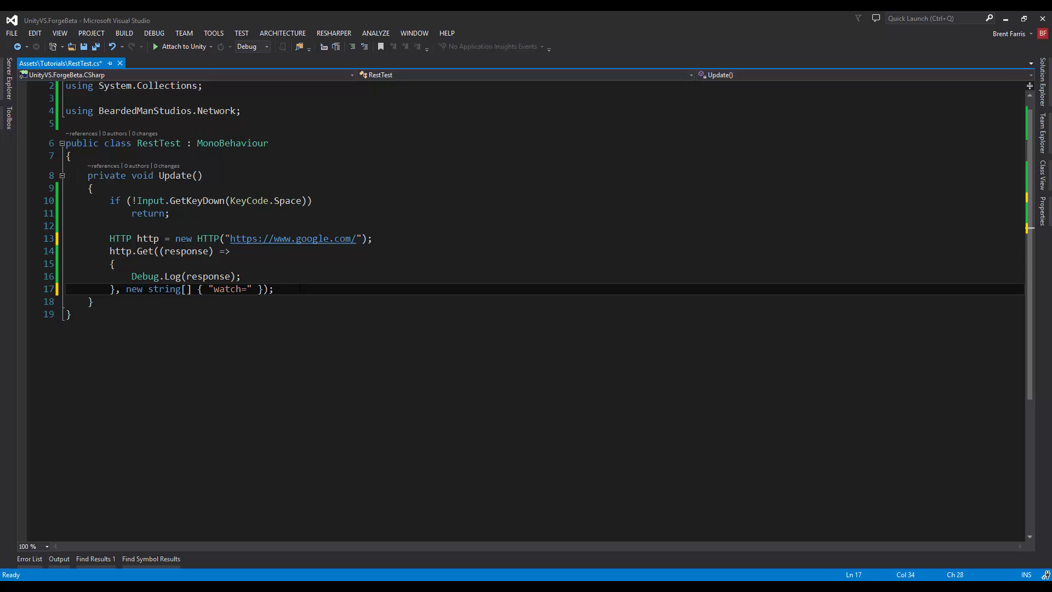
pyautogui.write('10')
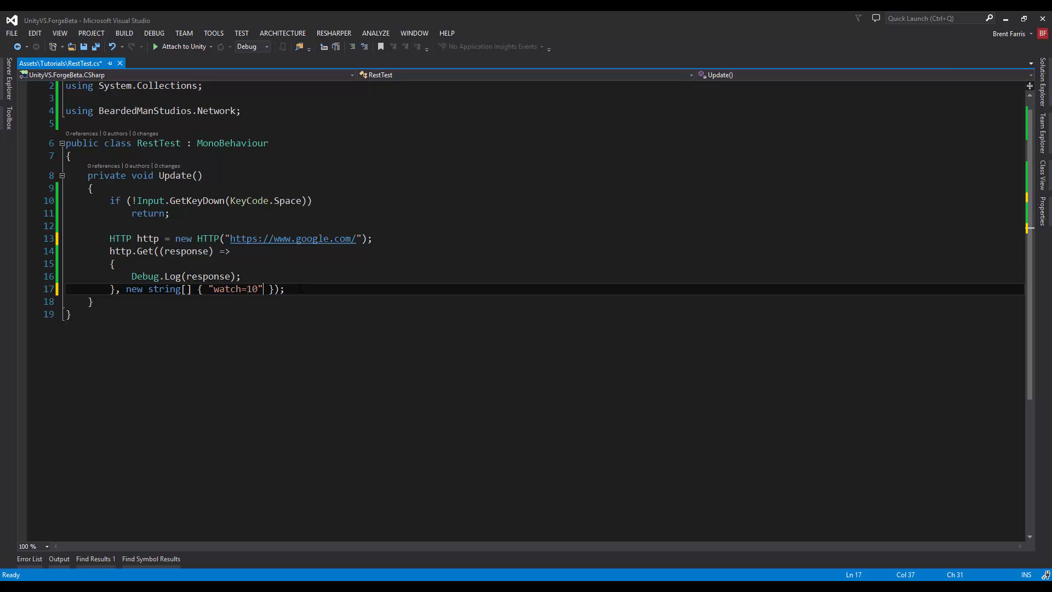
pyautogui.write(', "ha')
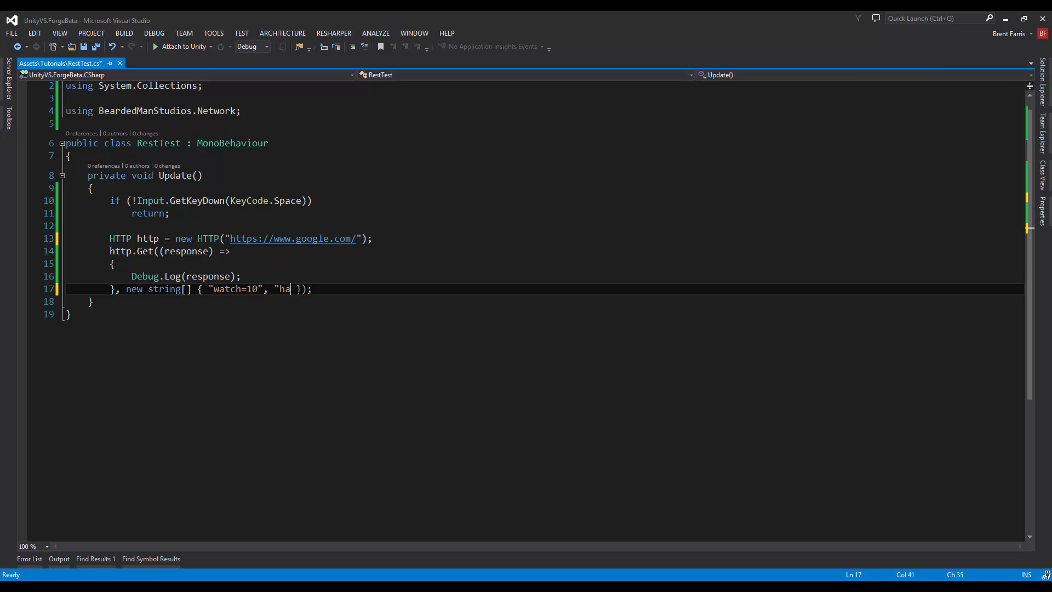
pyautogui.write('t=cat')
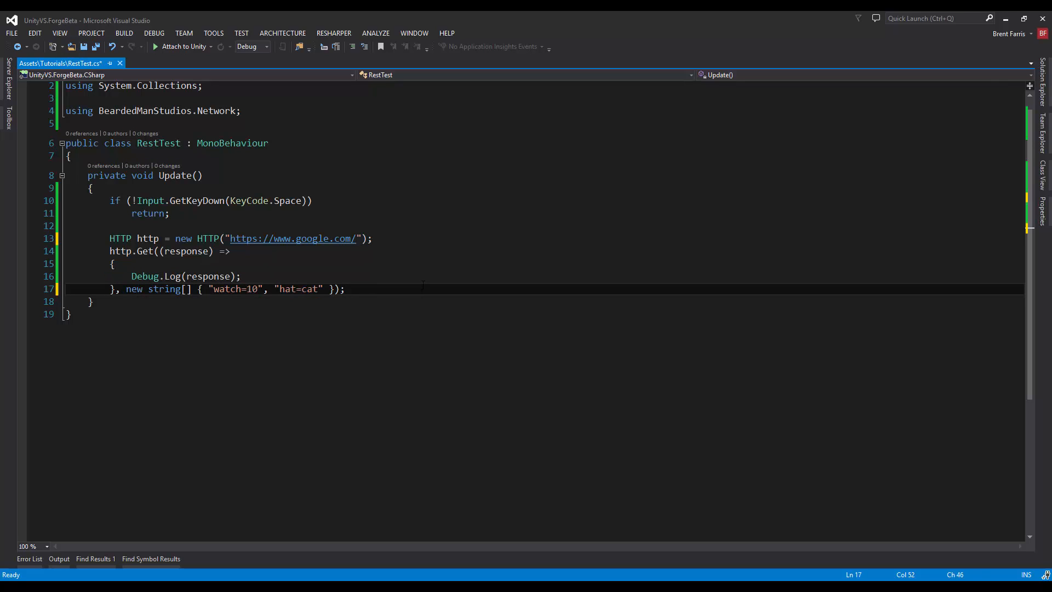
pyautogui.moveTo(404, 297)
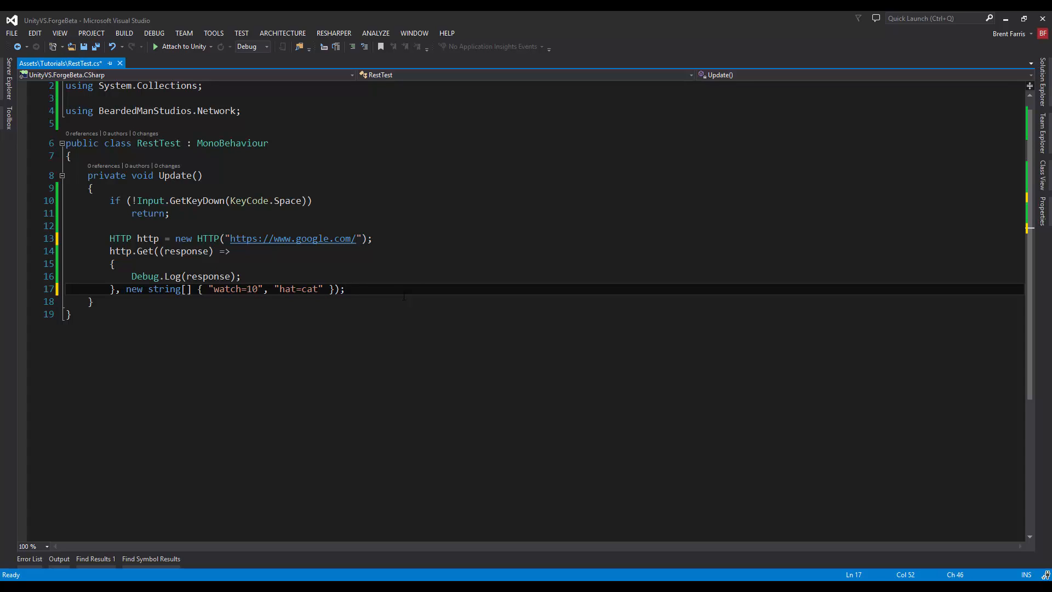
pyautogui.click(344, 289)
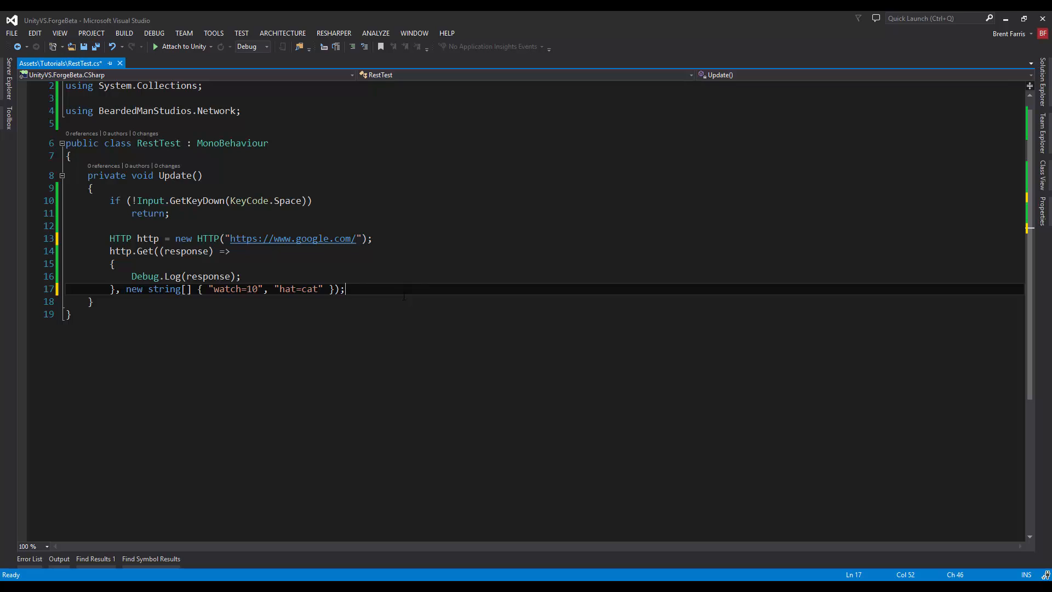